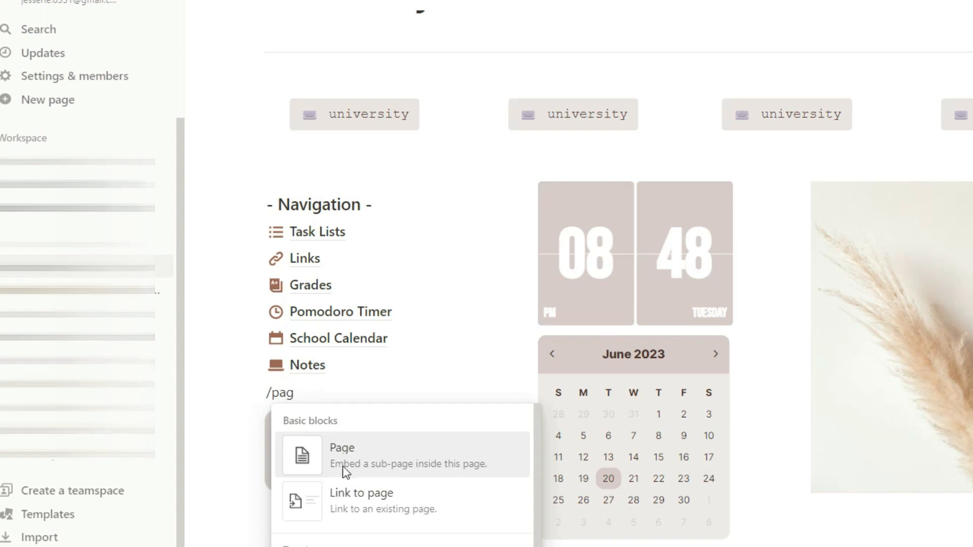
mouse_move(327, 444)
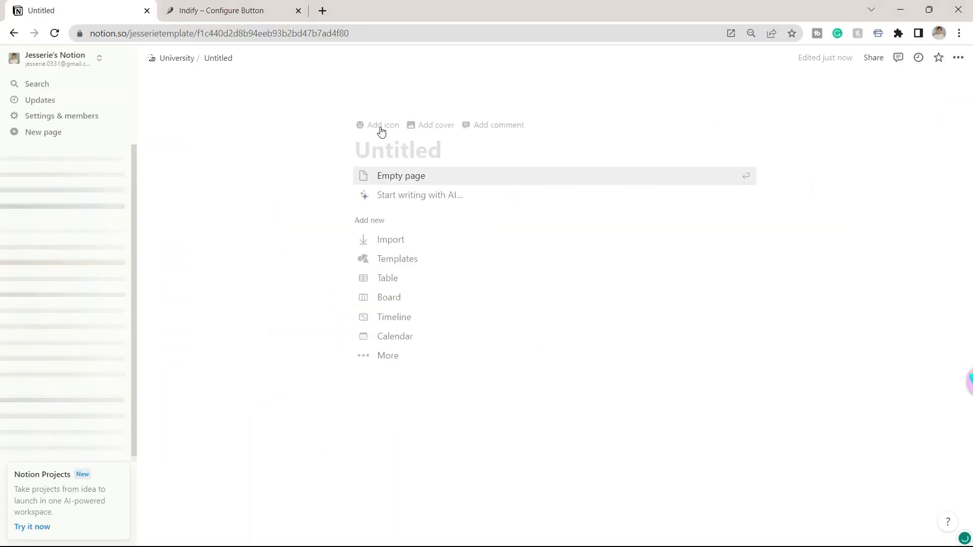
Step: Return to the University dashboard via its breadcrumb to see the new Untitled sub-page
left_click(177, 58)
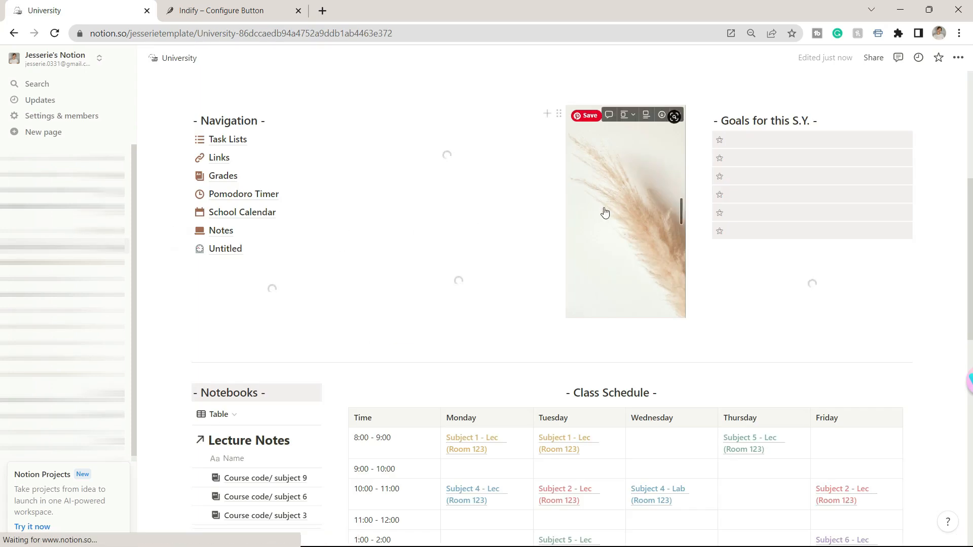